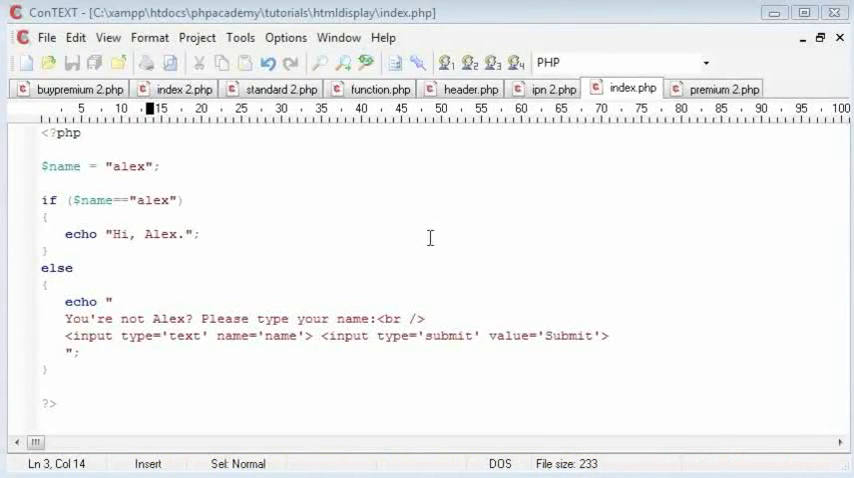
mouse_move(20, 320)
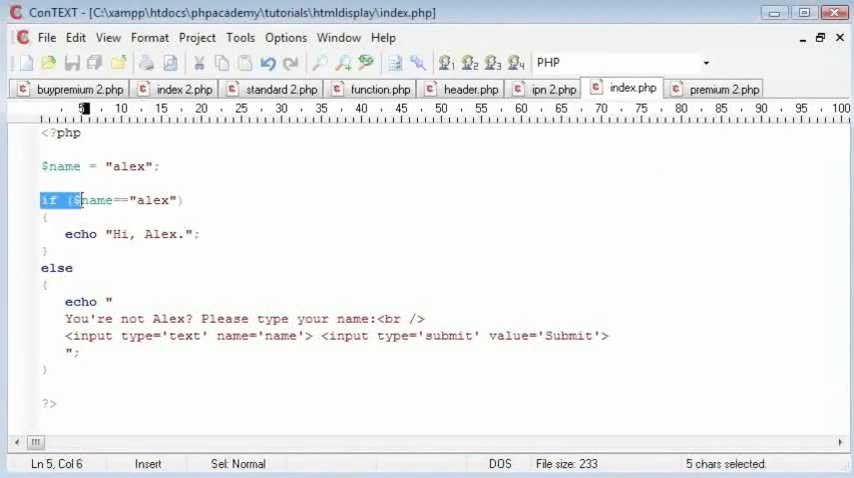
Point out the if condition and the 'alex' value it compares against
drag(73, 200, 185, 200)
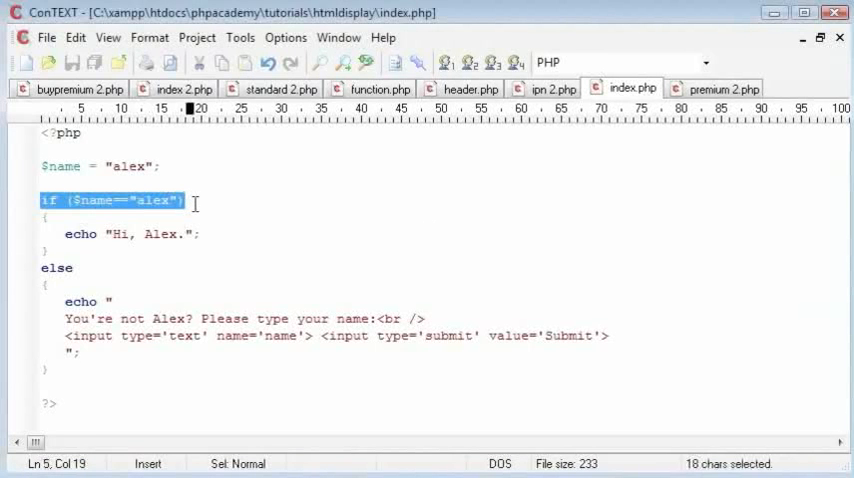
click(195, 202)
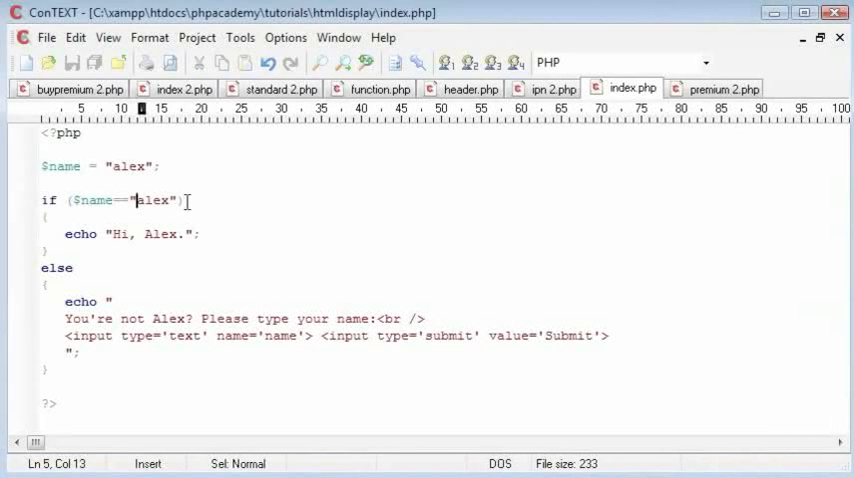
click(145, 184)
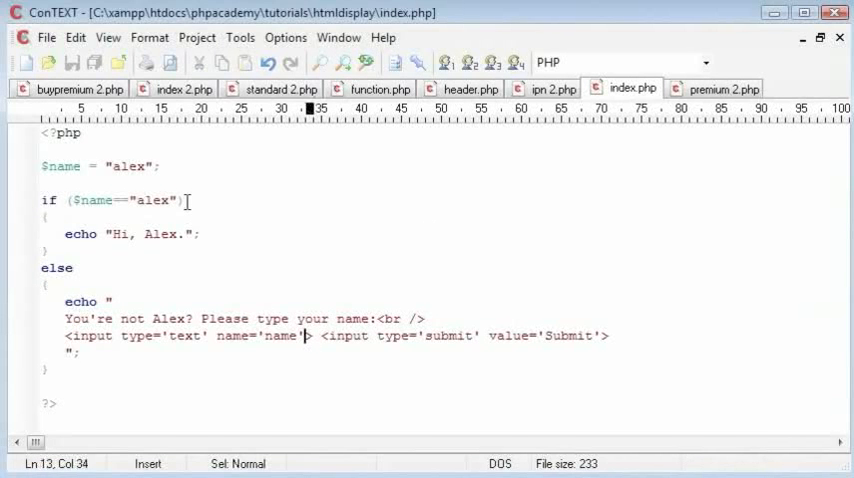
Insert a <form action='index.php'> opening tag before the text input and Submit button
drag(60, 336, 608, 336)
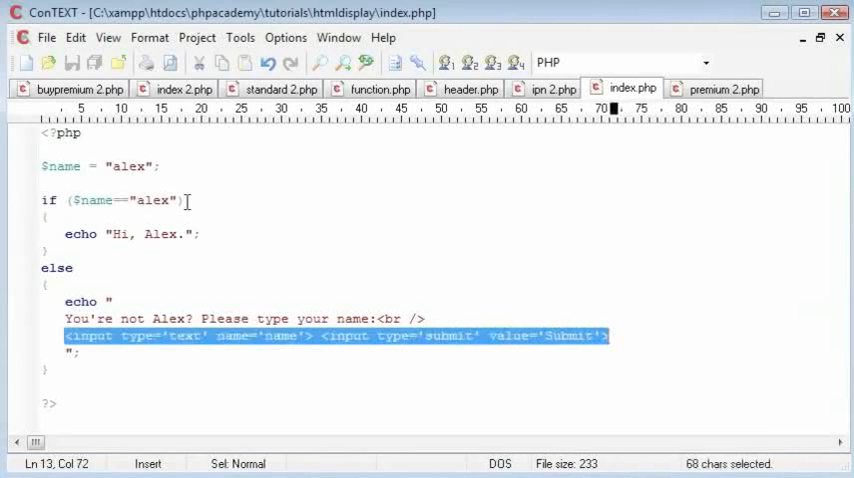
click(63, 335)
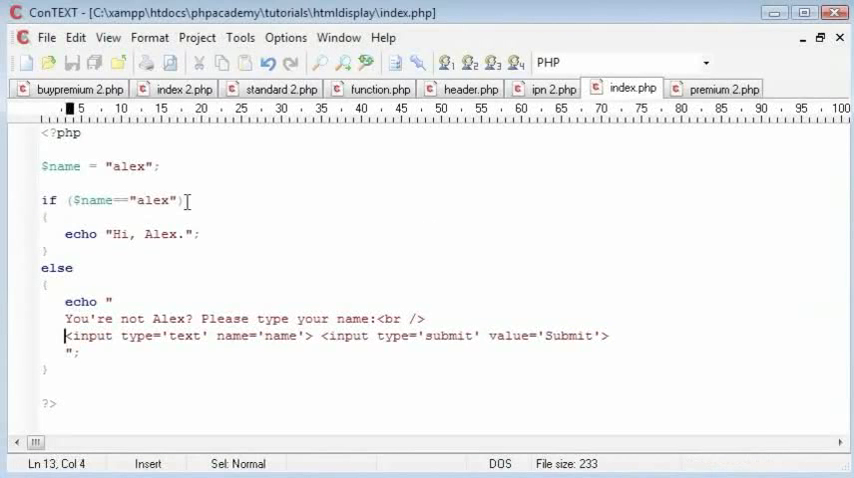
text(<form action)
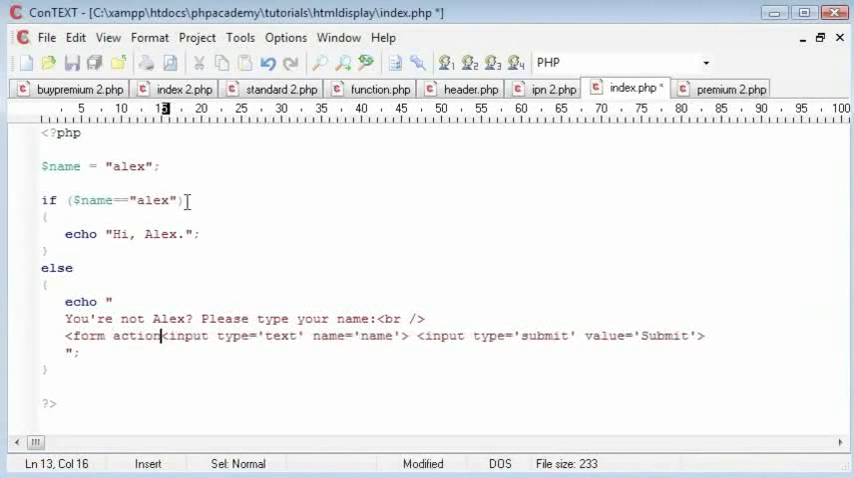
text(''>)
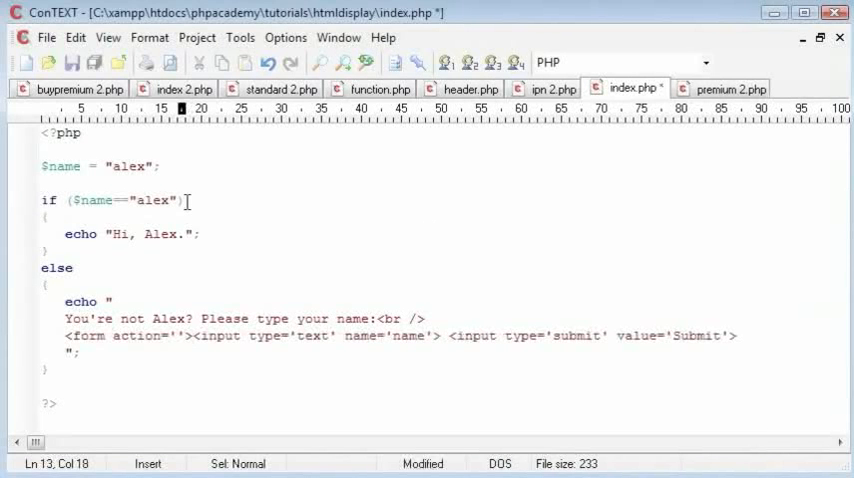
text(index.php' method='POST'>)
text(</form>)
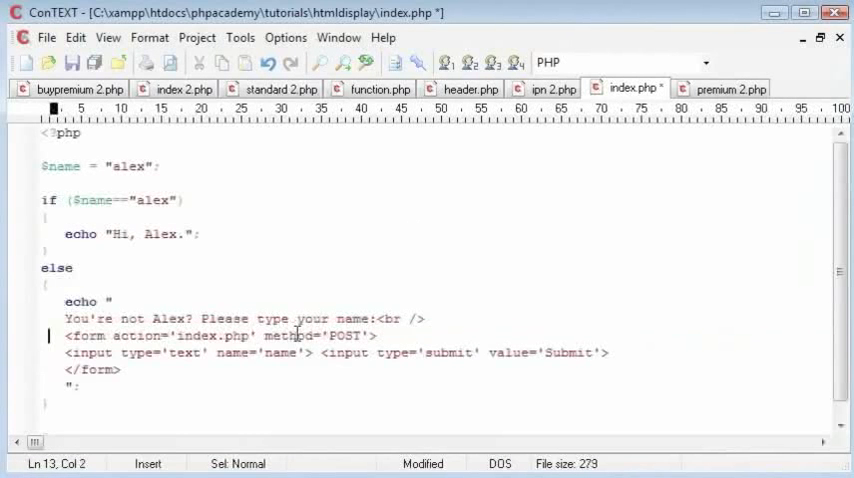
click(122, 352)
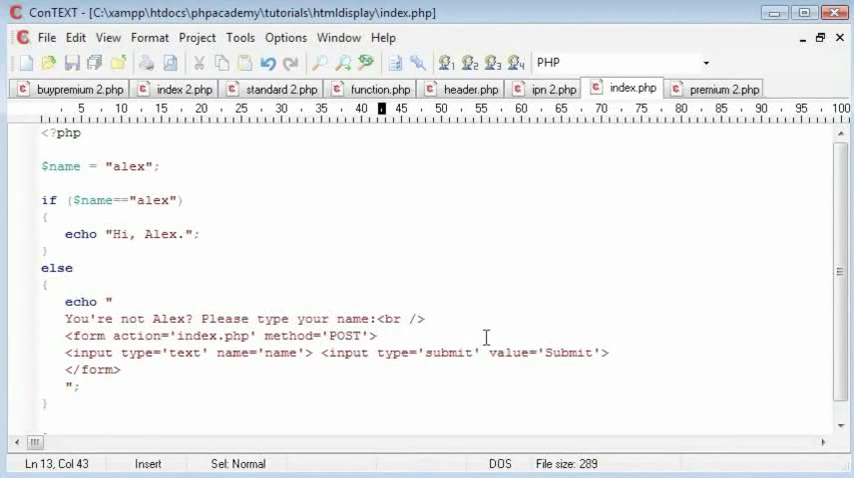
mouse_move(68, 320)
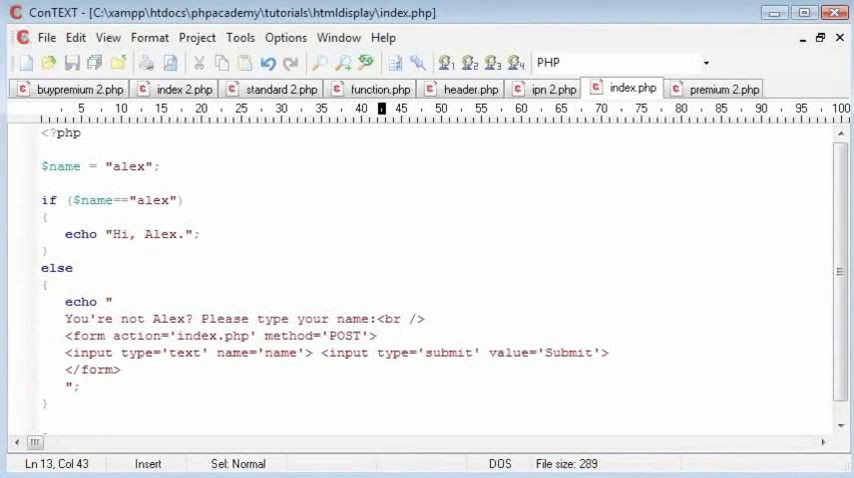
mouse_move(27, 258)
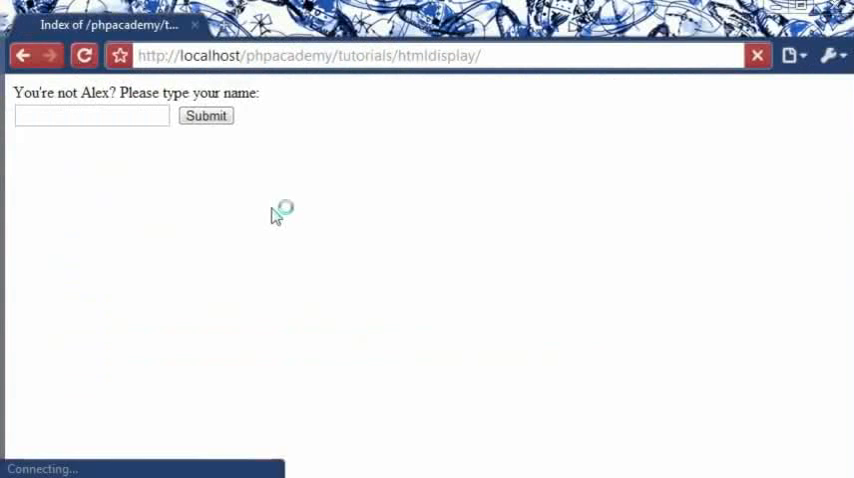
Return from Chrome to the index.php script in ConTEXT
click(206, 116)
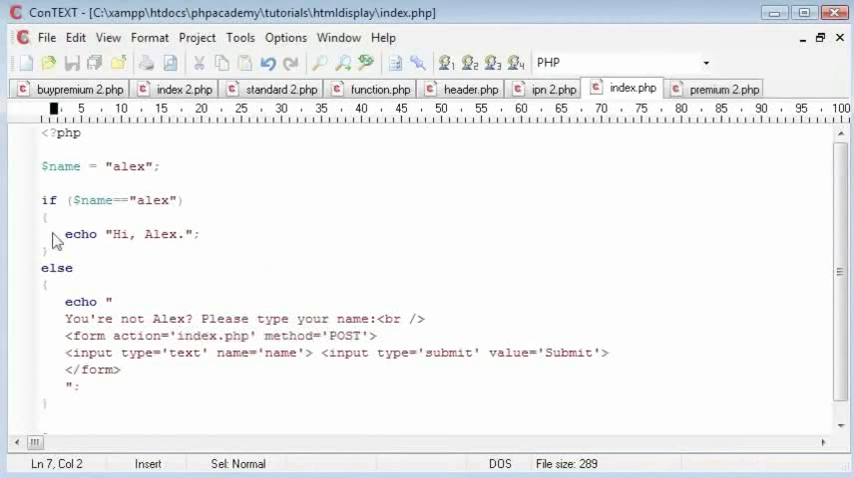
Place the cursor inside the if block to start editing
click(60, 233)
text(<?php)
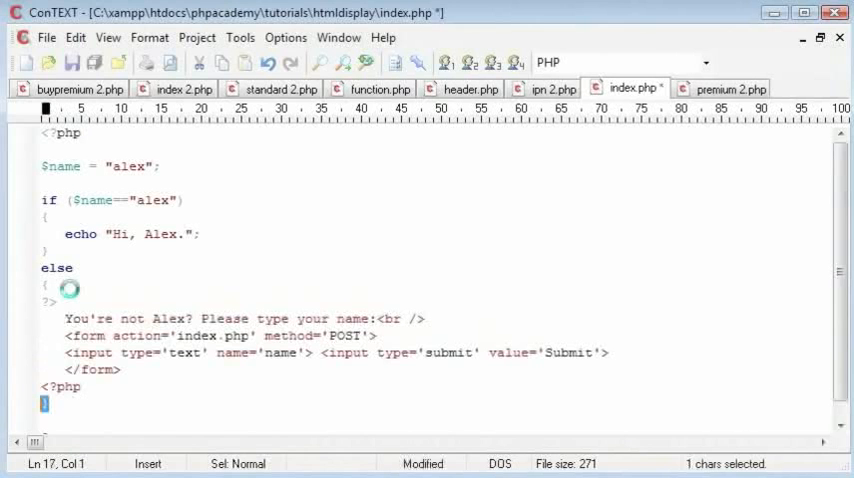
Add a closing ?> tag after the final brace, save, and select the form lines
text(?>)
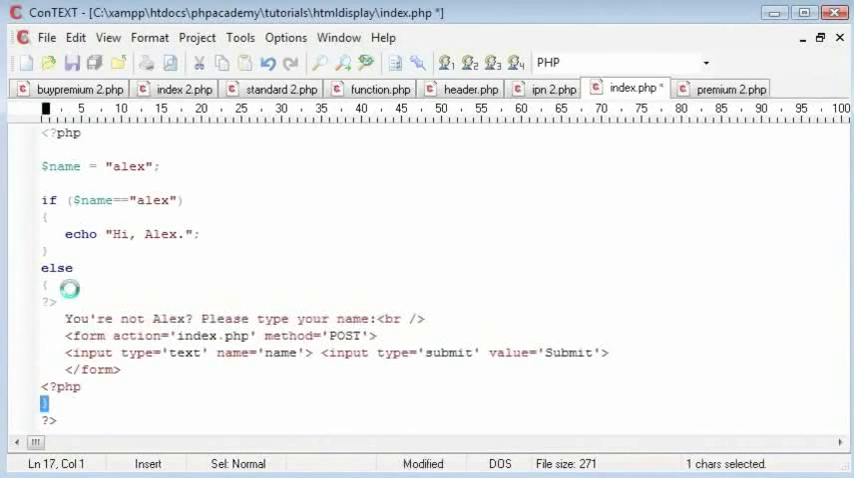
key(Ctrl+s)
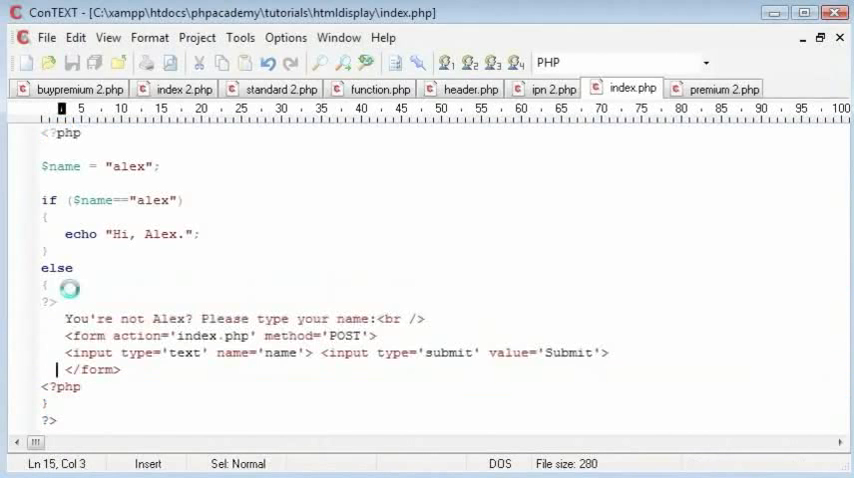
drag(62, 319, 118, 369)
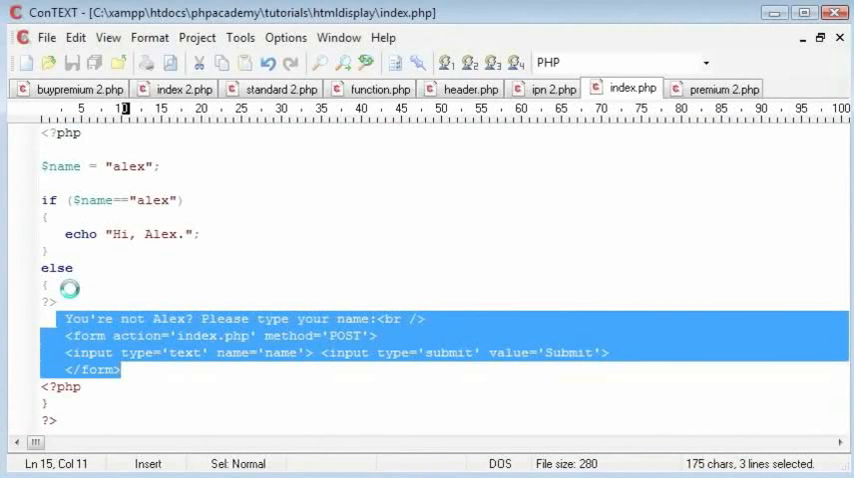
click(119, 352)
text(")
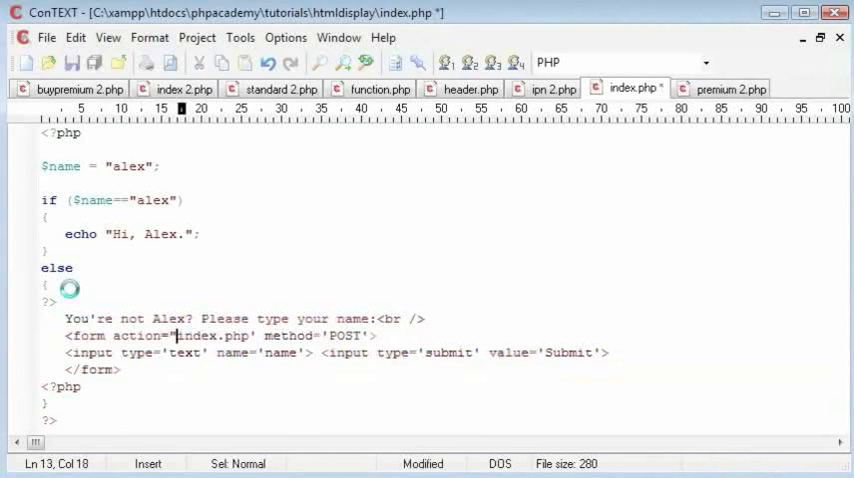
Replace single quotes with double quotes in the action, name and type attributes, then save
click(263, 336)
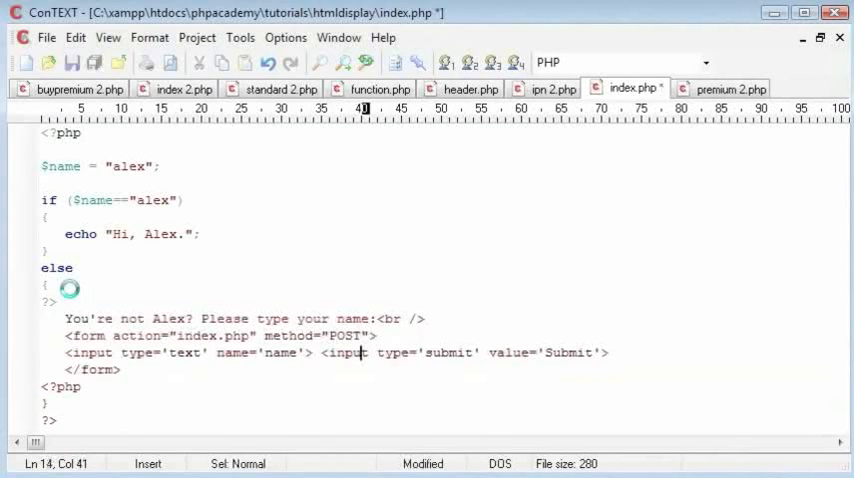
click(271, 353)
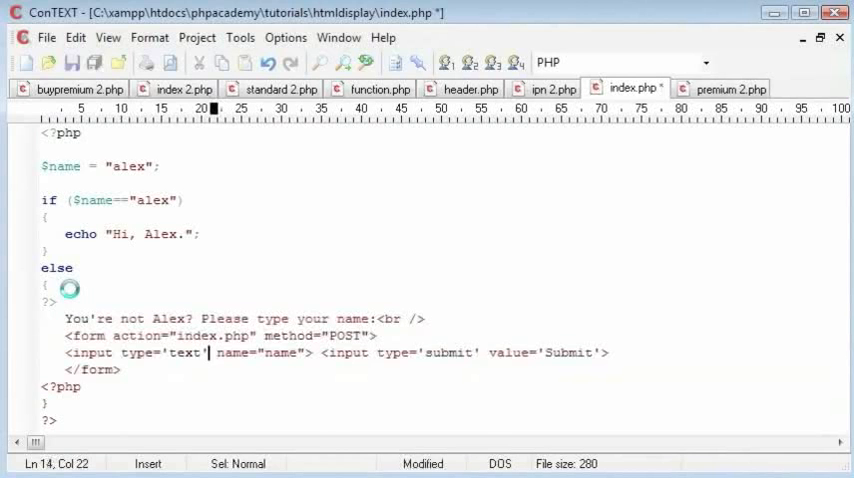
click(170, 352)
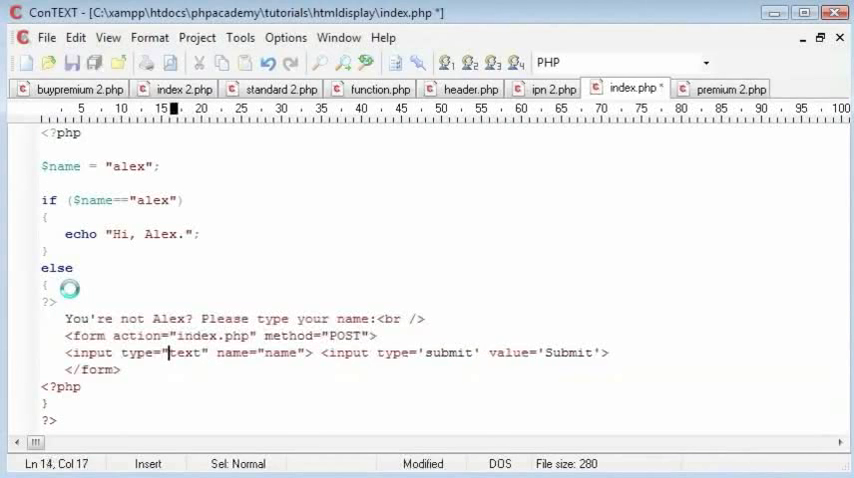
click(596, 352)
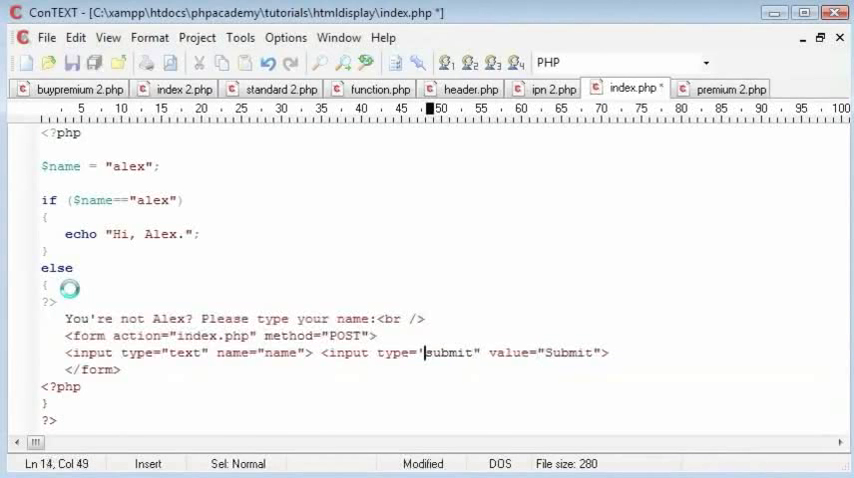
key(Ctrl+s)
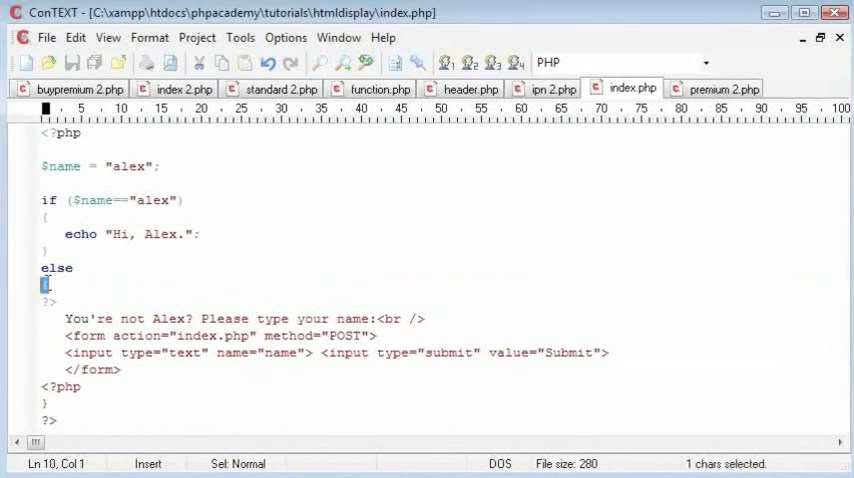
mouse_move(159, 281)
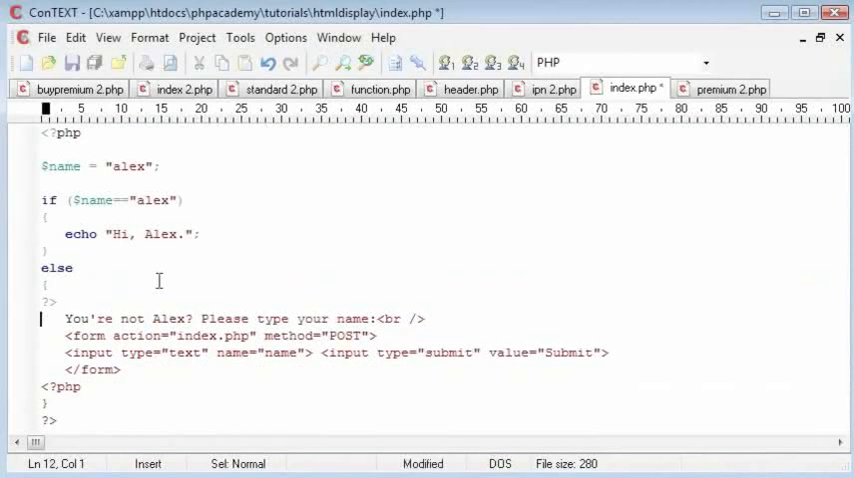
Select the lines around the form HTML, then reload the page, which shows a line-12 parse error
drag(46, 285, 427, 318)
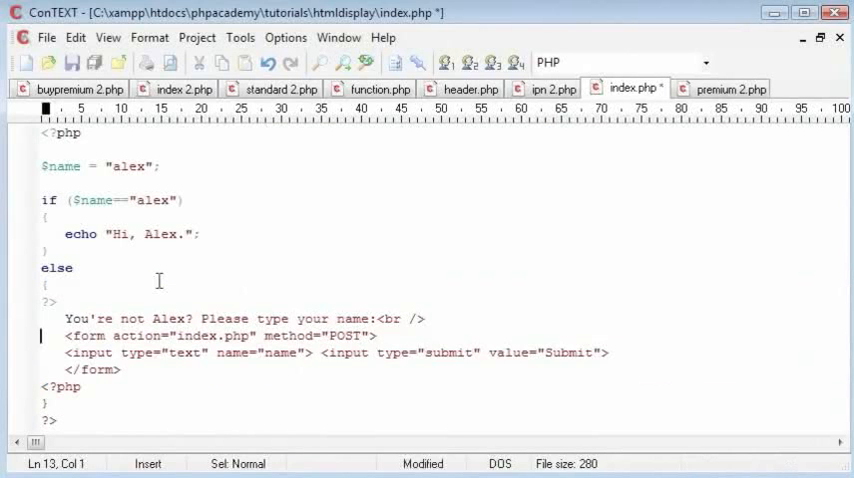
drag(66, 318, 119, 369)
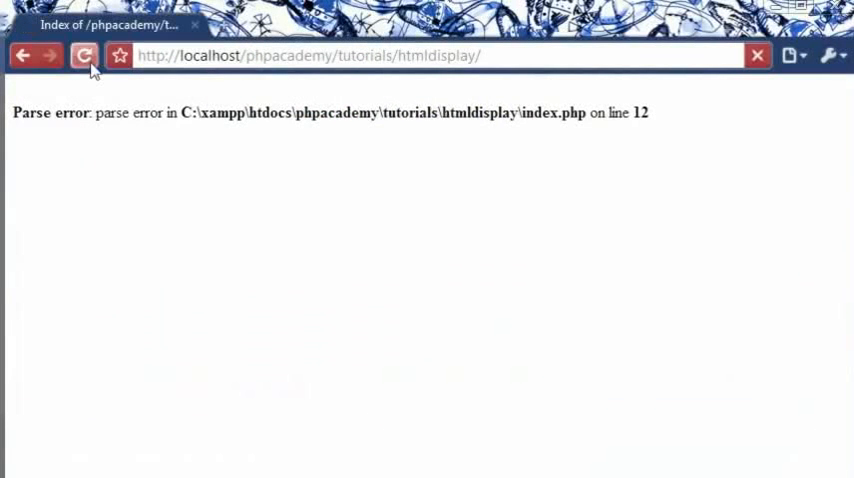
click(85, 55)
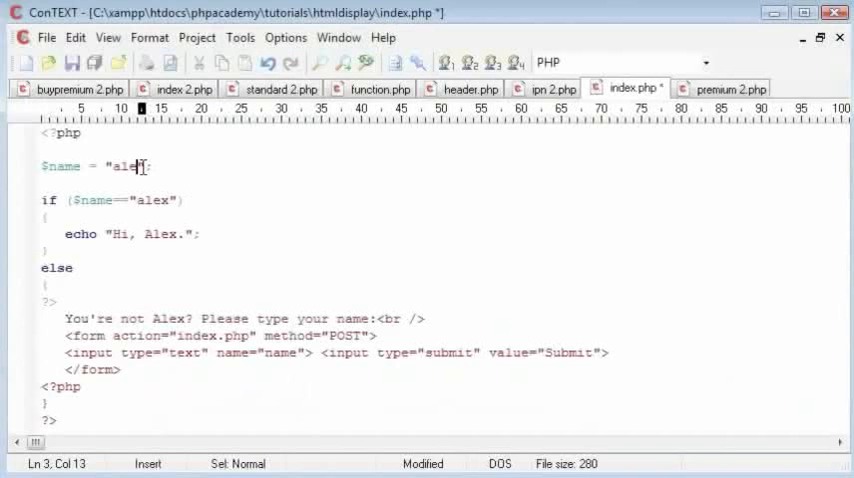
Type 'kyle' as the $name value in place of 'alex'
text(kyle)
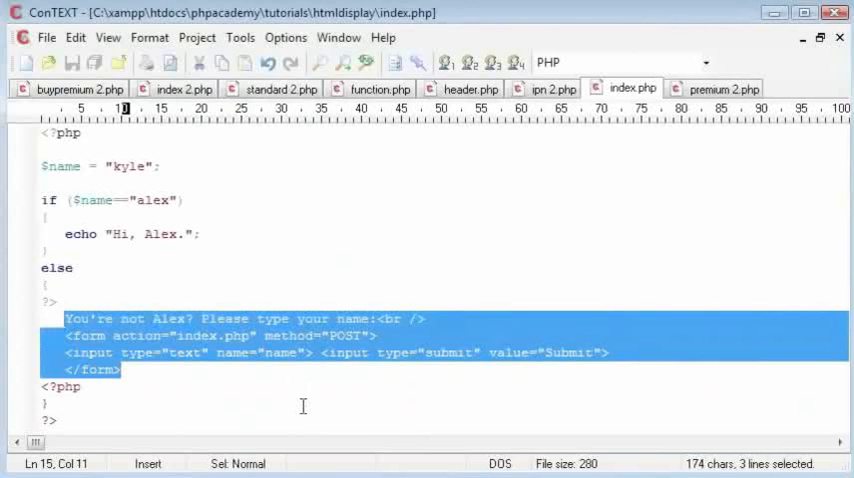
mouse_move(184, 372)
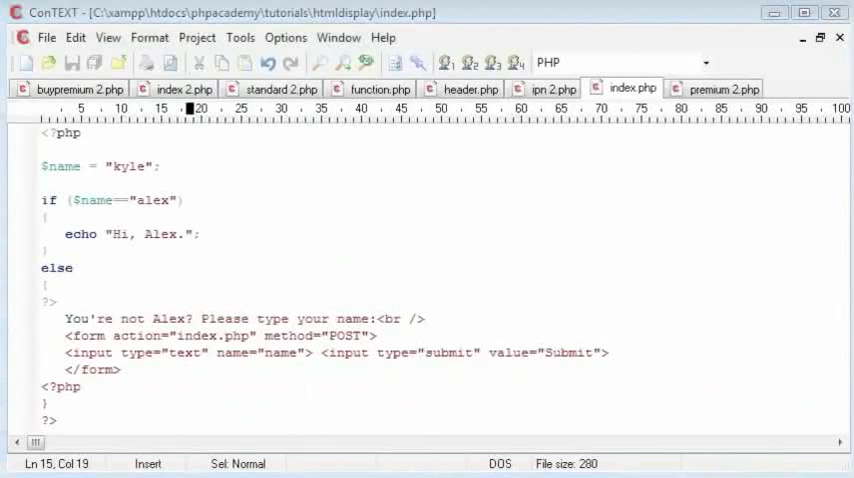
mouse_move(778, 166)
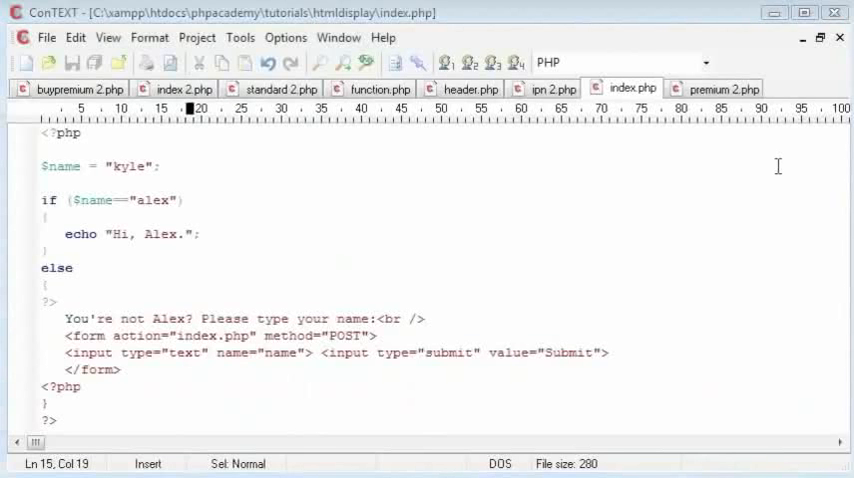